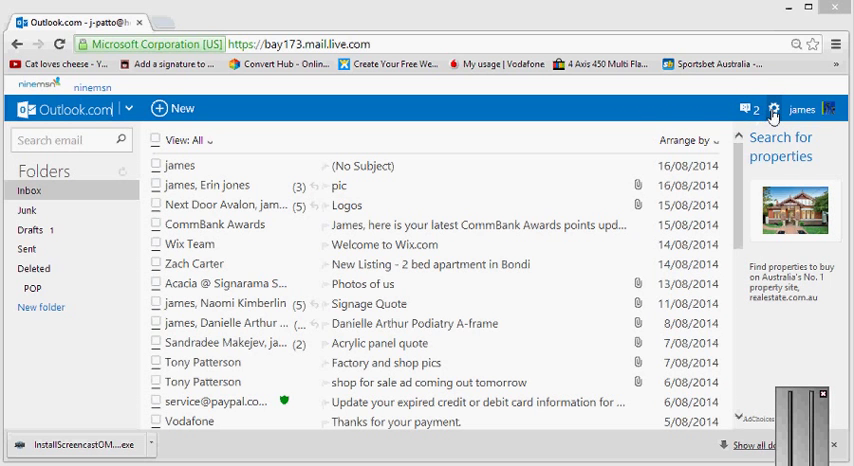
- Reach the mail Options page from the gear menu
{"action": "left_click", "coordinate": [772, 108]}
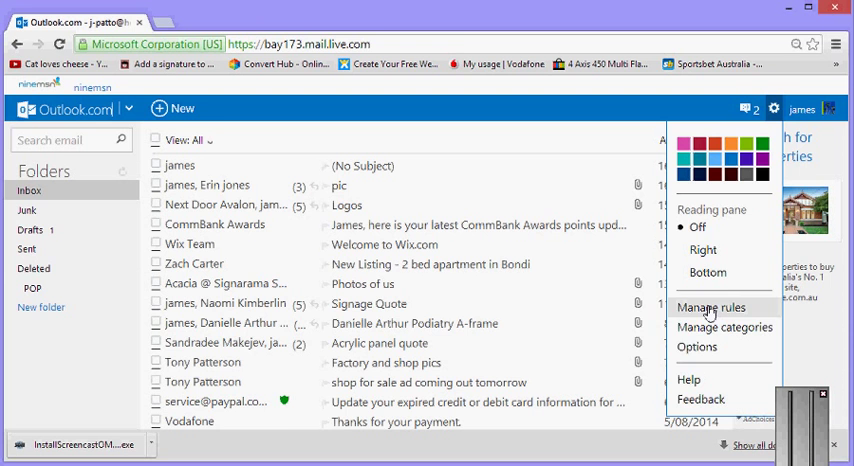
{"action": "left_click", "coordinate": [696, 348]}
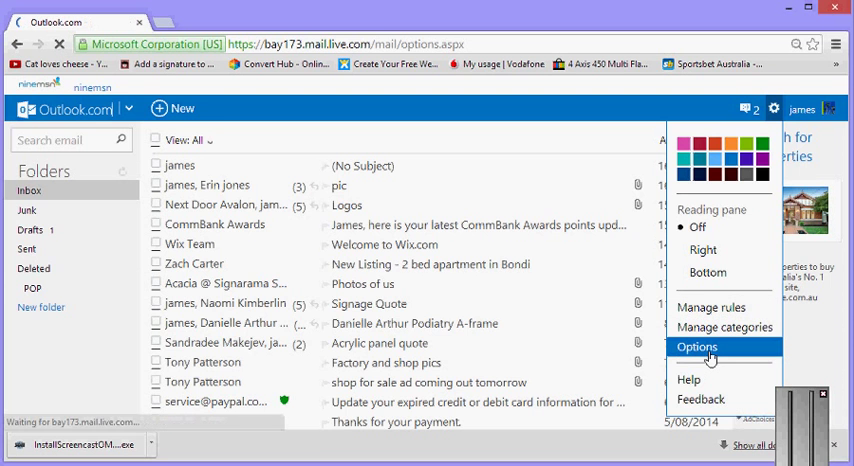
{"action": "left_click", "coordinate": [696, 346]}
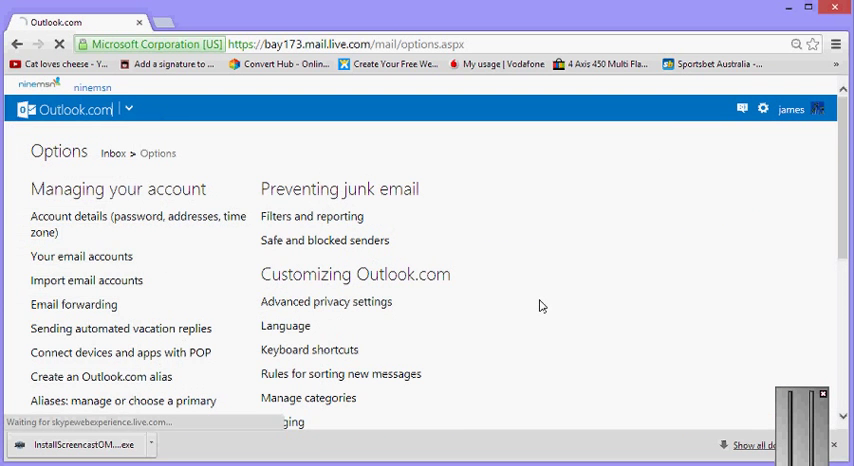
- Go to the 'Formatting, font and signature' settings under Writing email
{"action": "scroll", "scroll_direction": "down", "scroll_amount": 3}
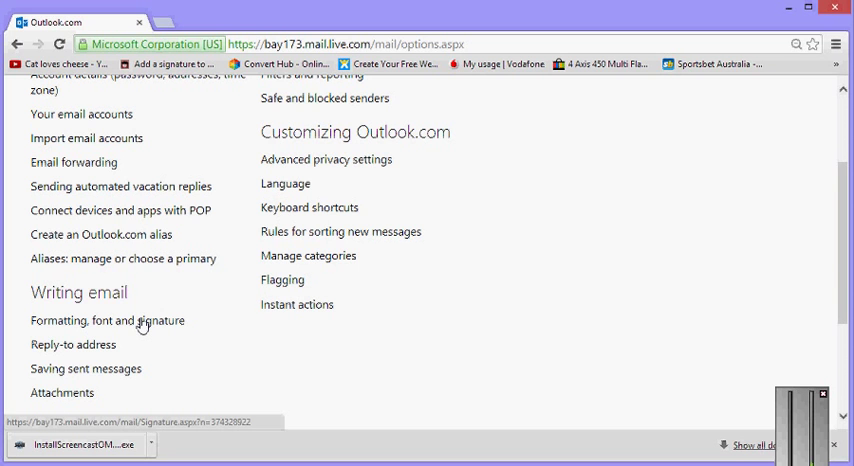
{"action": "left_click", "coordinate": [108, 320]}
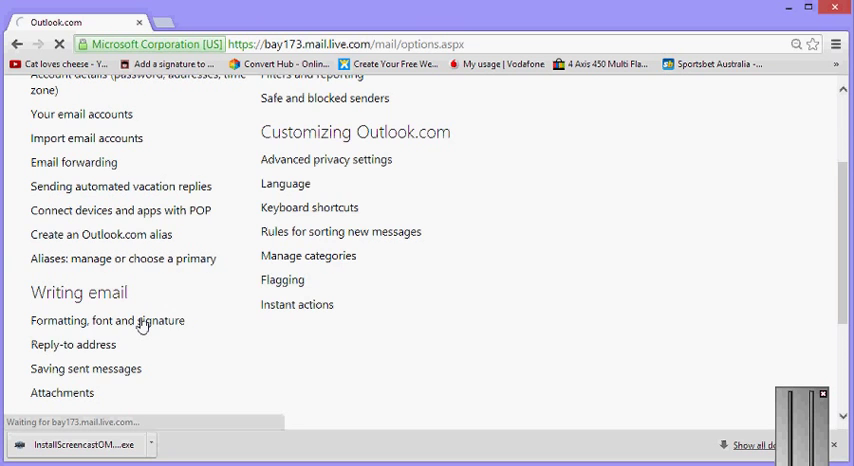
{"action": "left_click", "coordinate": [108, 320]}
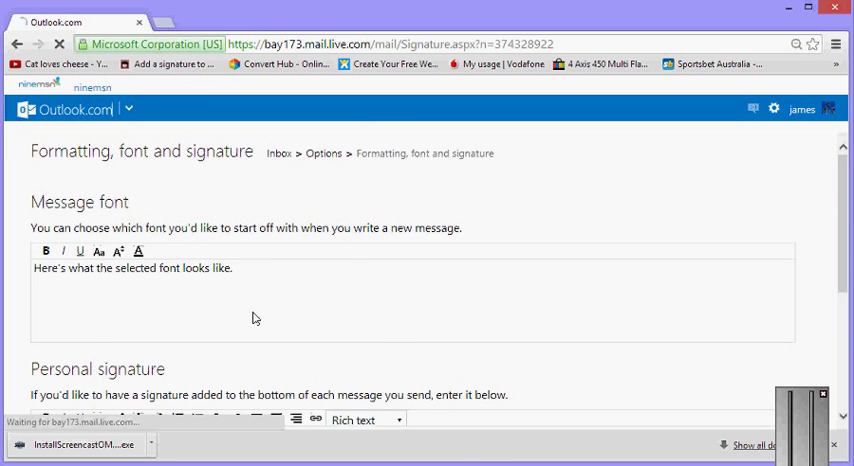
- Enter 'Kind Regards,' as the sign-off in the Personal signature box
{"action": "scroll", "scroll_direction": "down", "scroll_amount": 3}
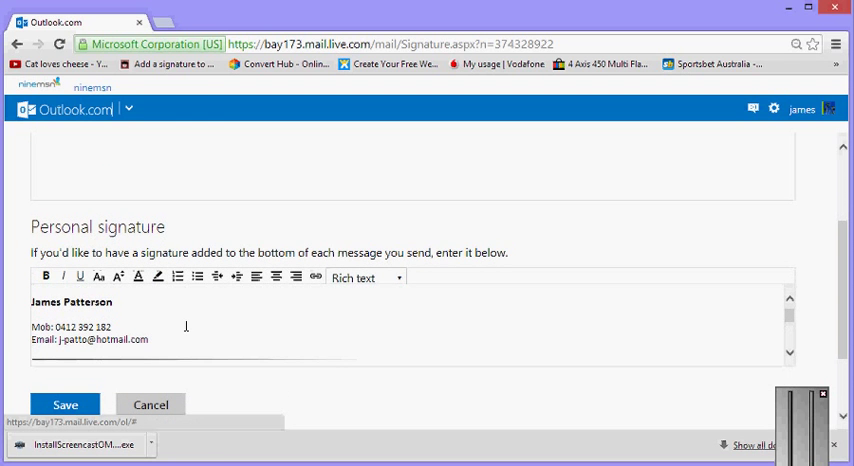
{"action": "type", "text": "Kind Regards,"}
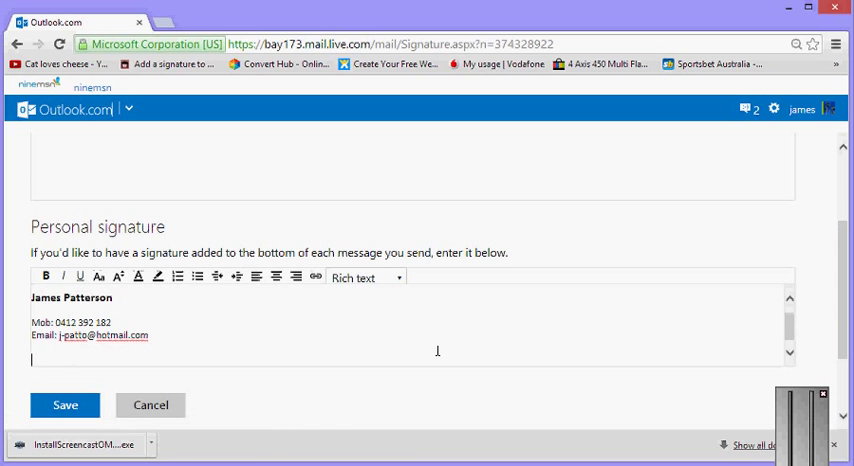
{"action": "mouse_move", "coordinate": [240, 316]}
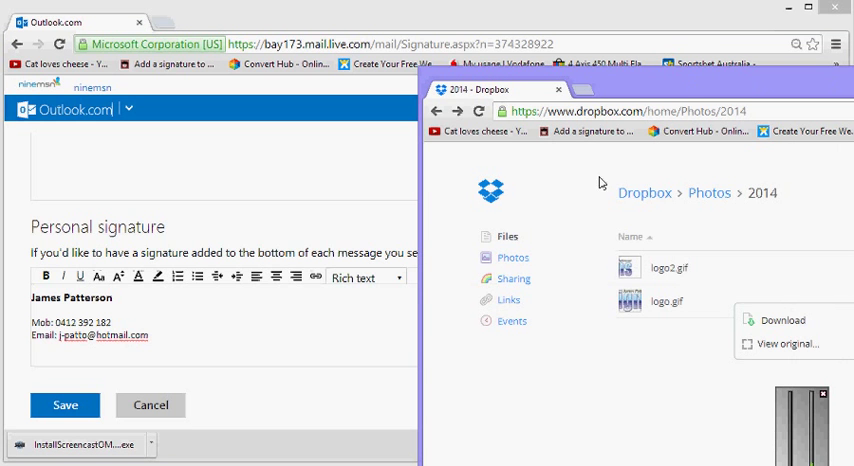
{"action": "mouse_move", "coordinate": [668, 272]}
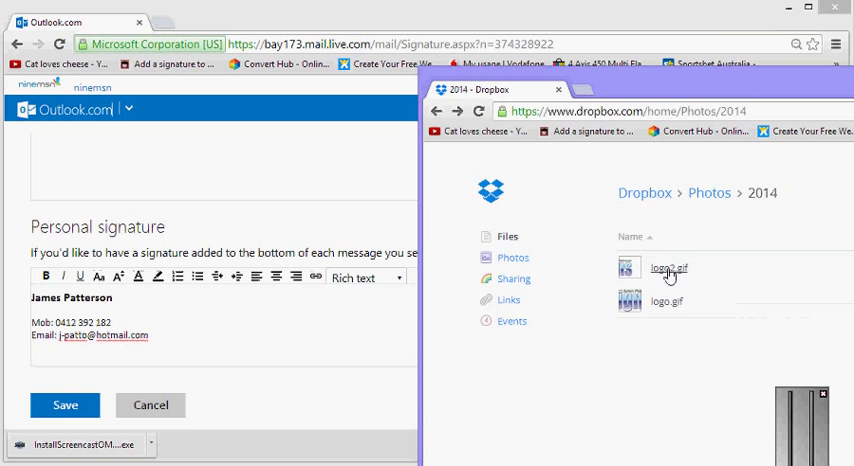
{"action": "mouse_move", "coordinate": [564, 356]}
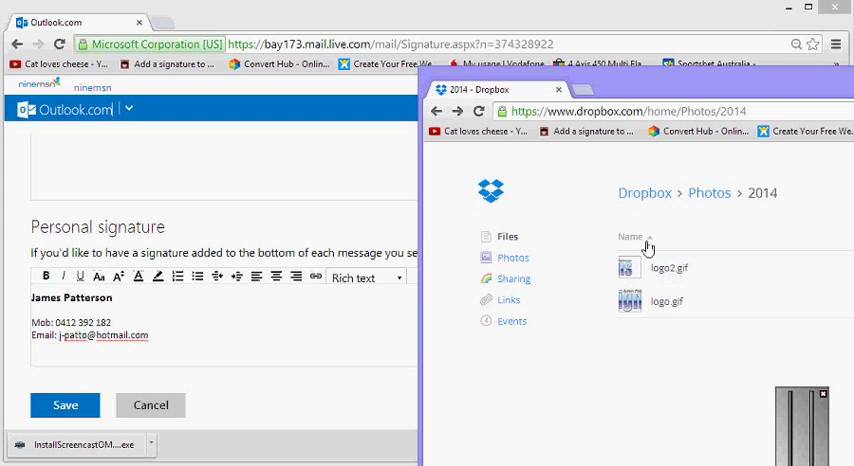
{"action": "mouse_move", "coordinate": [664, 272]}
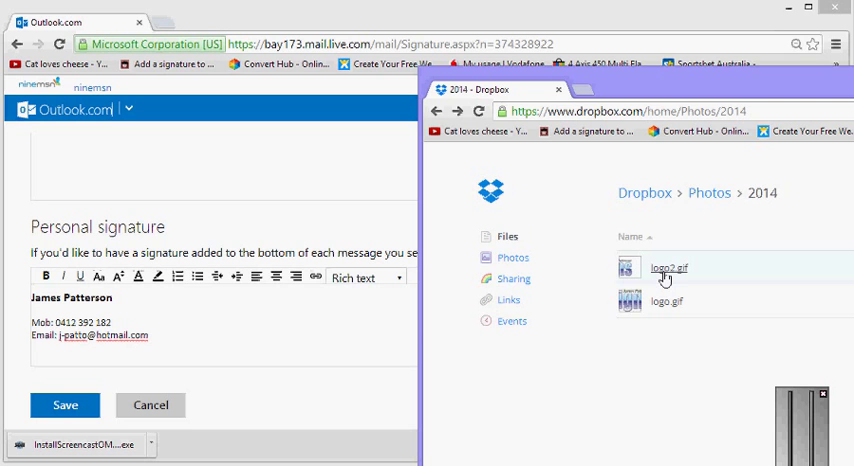
{"action": "mouse_move", "coordinate": [676, 308]}
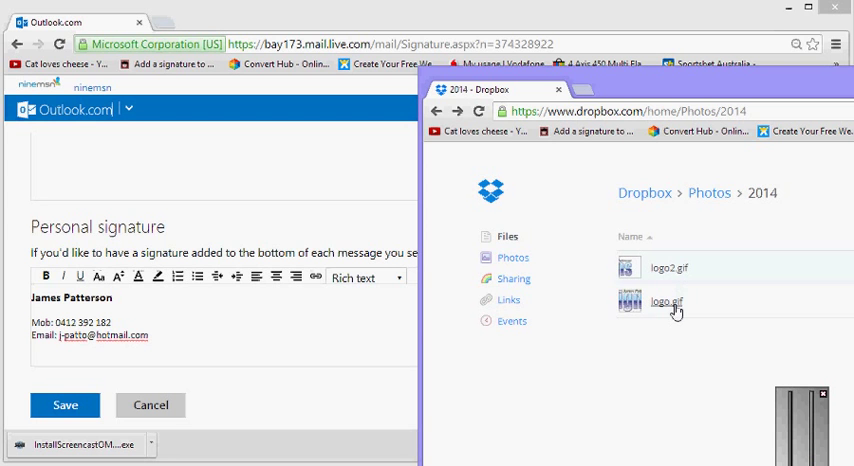
{"action": "mouse_move", "coordinate": [696, 328]}
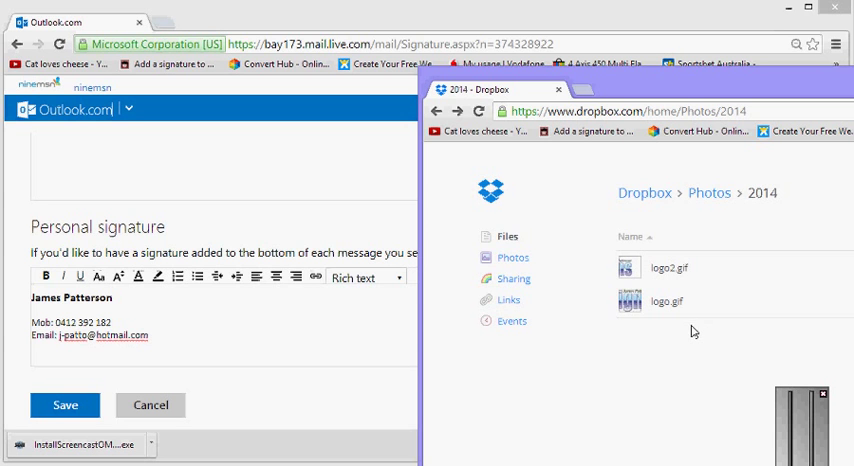
{"action": "mouse_move", "coordinate": [668, 268]}
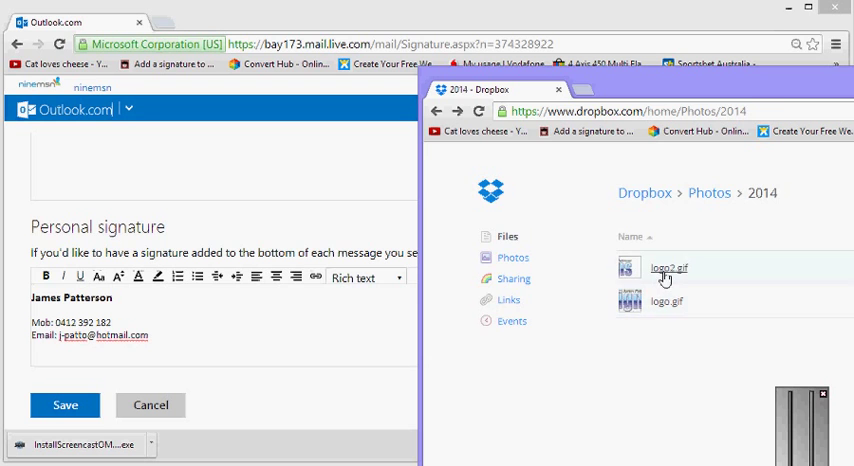
- View the original full-size logo2.gif and drag it into the personal signature
{"action": "left_click", "coordinate": [668, 268]}
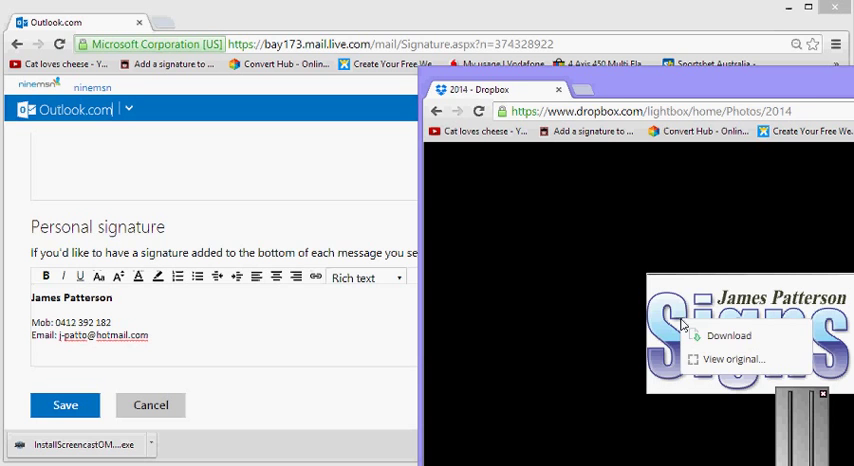
{"action": "left_click", "coordinate": [728, 336]}
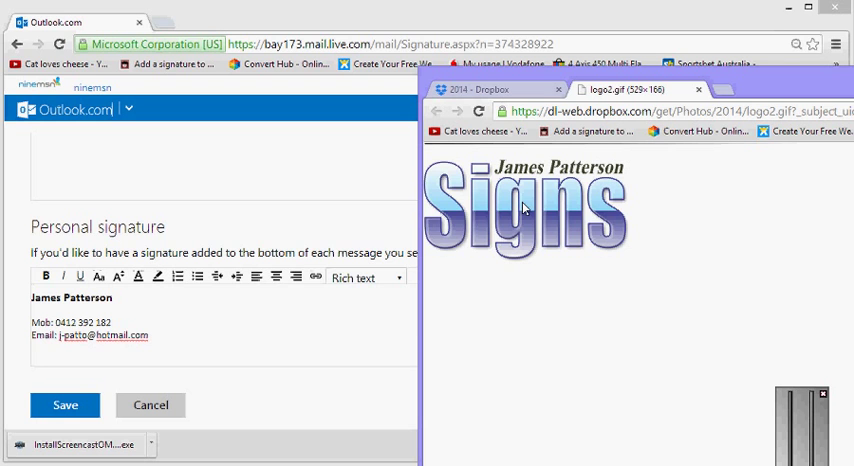
{"action": "left_click_drag", "start_coordinate": [524, 204], "coordinate": [220, 360]}
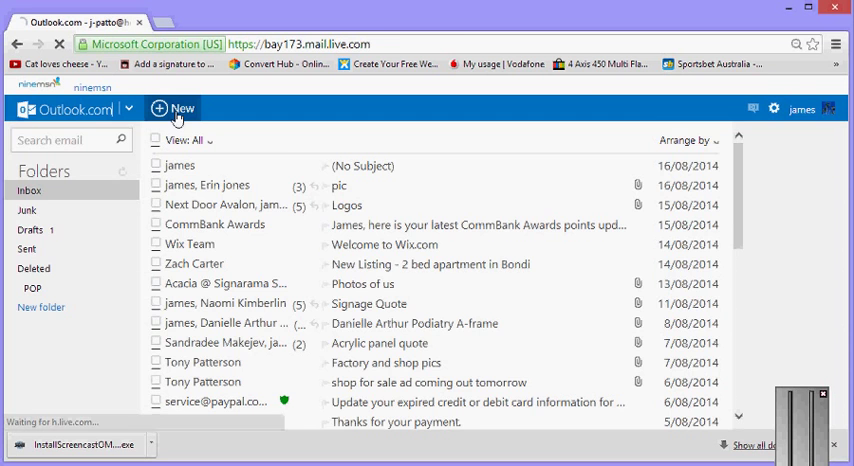
- Start a new message and confirm the signature with the Signs logo appears in the body
{"action": "left_click", "coordinate": [172, 108]}
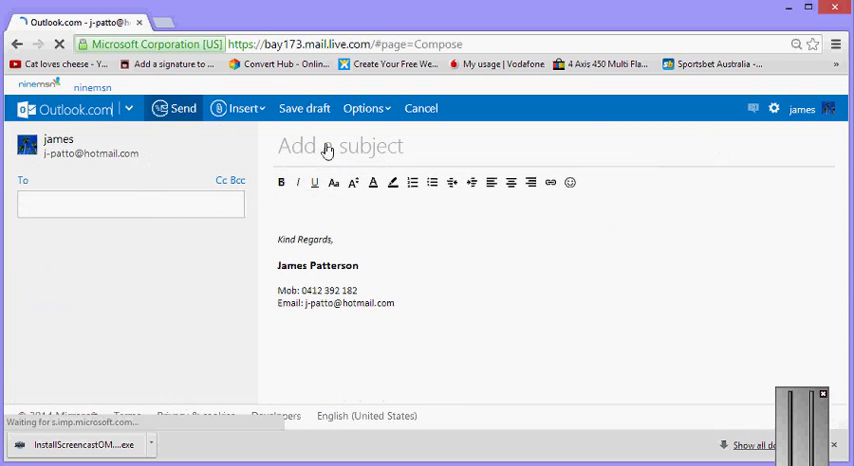
{"action": "left_click", "coordinate": [130, 204]}
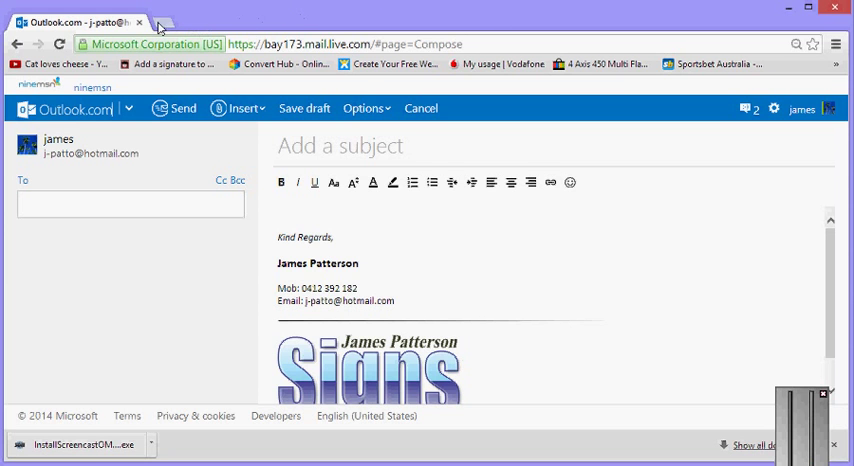
{"action": "mouse_move", "coordinate": [284, 64]}
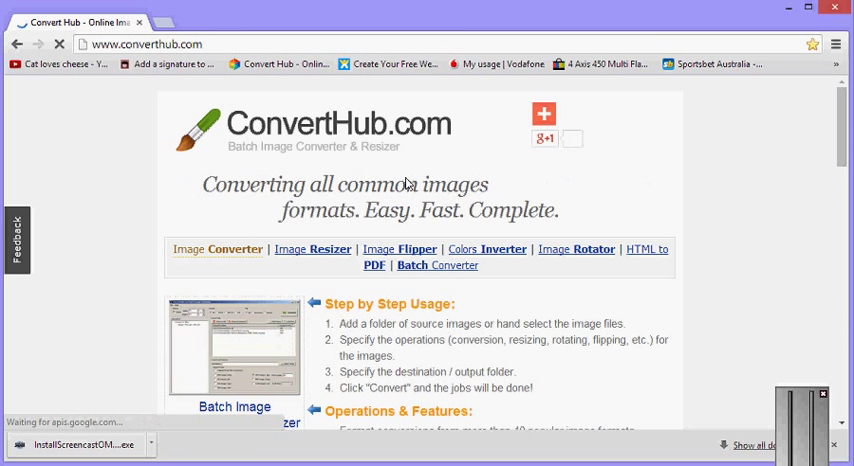
- Scroll through the Super Online Free Image Converter form's upload and format options
{"action": "scroll", "scroll_direction": "down", "scroll_amount": 3}
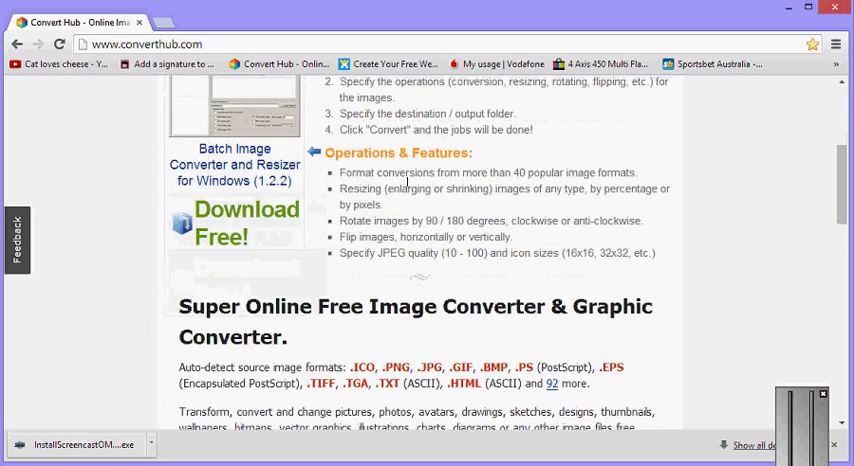
{"action": "scroll", "scroll_direction": "down", "scroll_amount": 3}
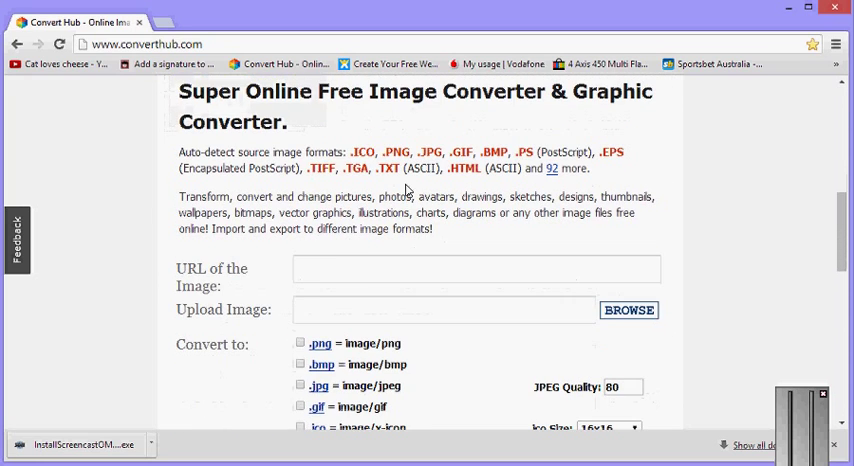
{"action": "scroll", "scroll_direction": "down", "scroll_amount": 3}
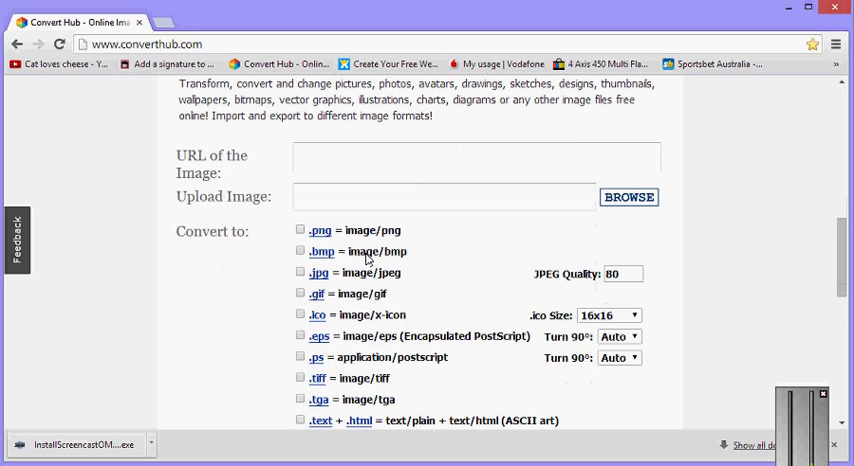
{"action": "scroll", "scroll_direction": "down", "scroll_amount": 3}
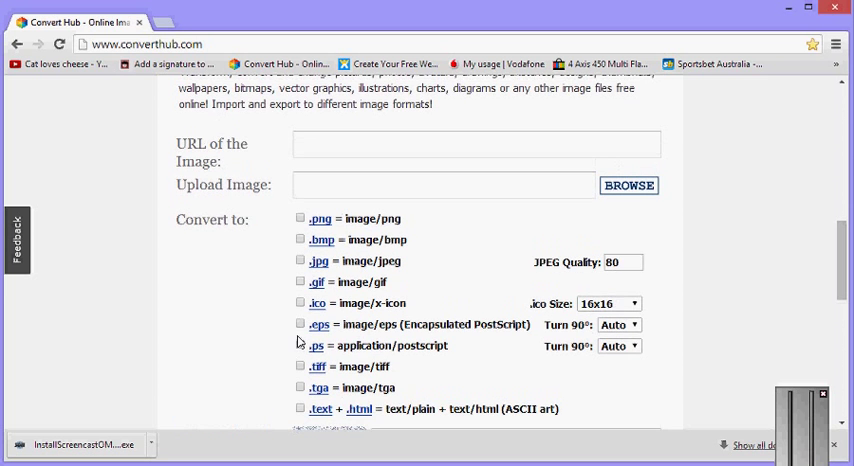
{"action": "scroll", "scroll_direction": "down", "scroll_amount": 3}
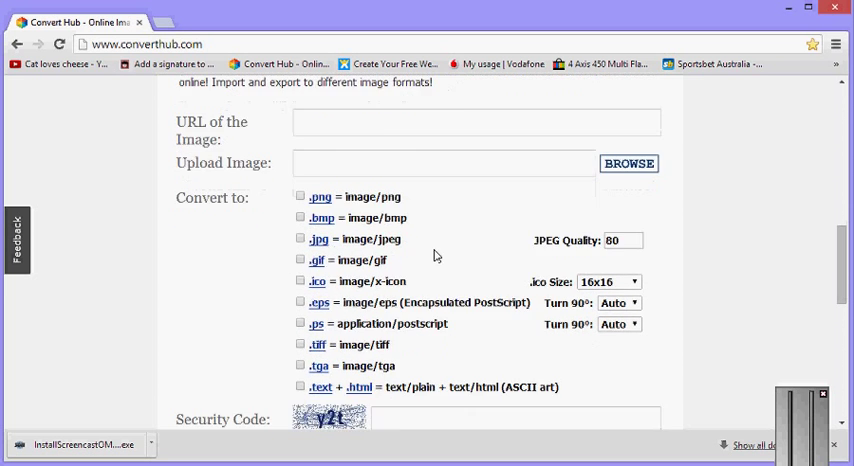
{"action": "scroll", "scroll_direction": "down", "scroll_amount": 3}
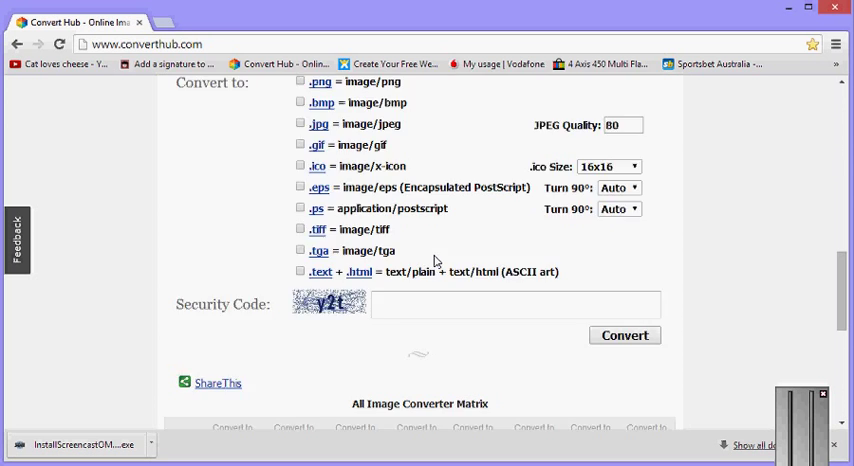
{"action": "scroll", "scroll_direction": "up", "scroll_amount": 3}
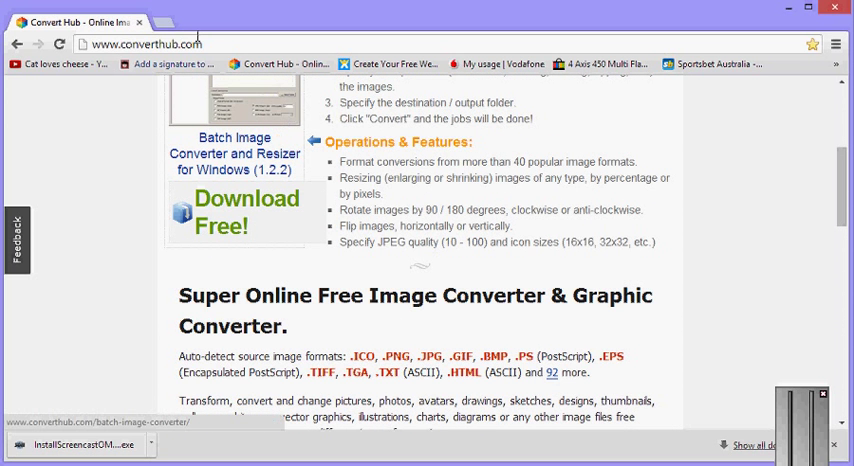